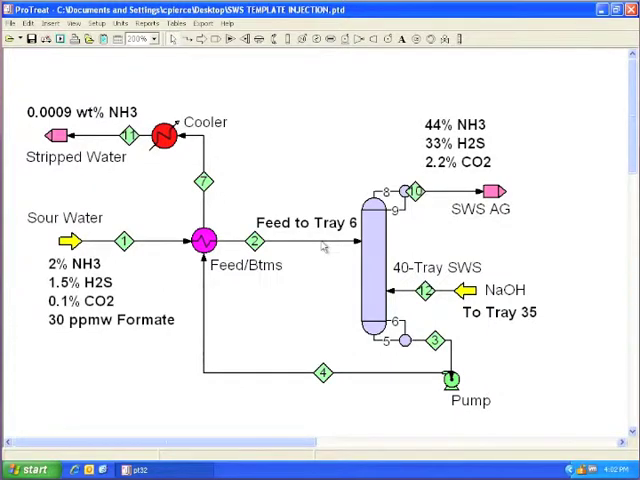
mouse_move(532, 246)
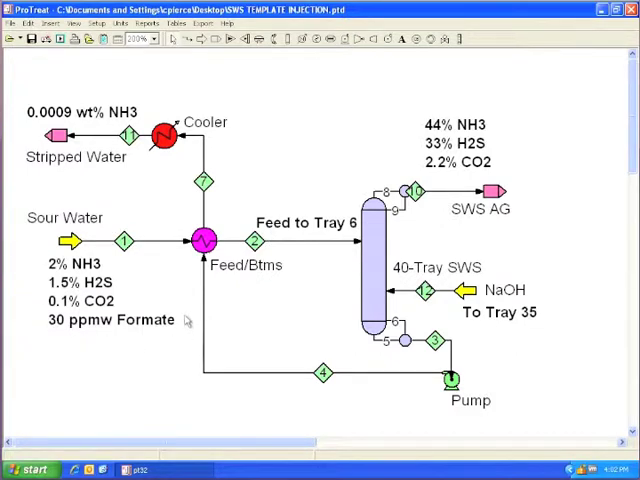
mouse_move(150, 276)
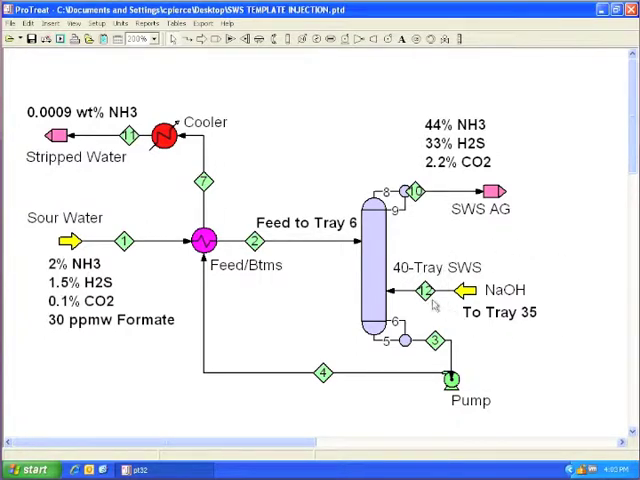
mouse_move(152, 110)
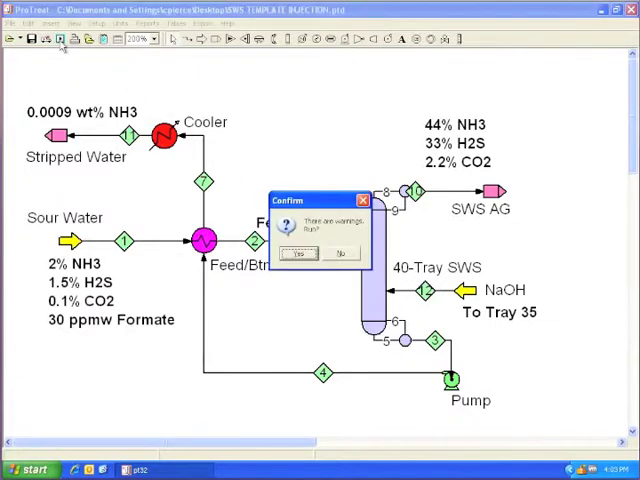
Confirm Yes to solve the sour water stripper flowsheet despite the warnings
click(296, 252)
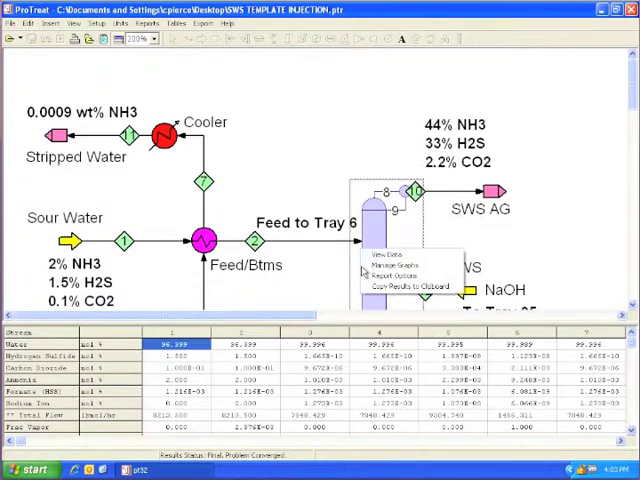
Define a new Temperature profile graph for the 40-tray SWS column via Manage Graphs
click(392, 264)
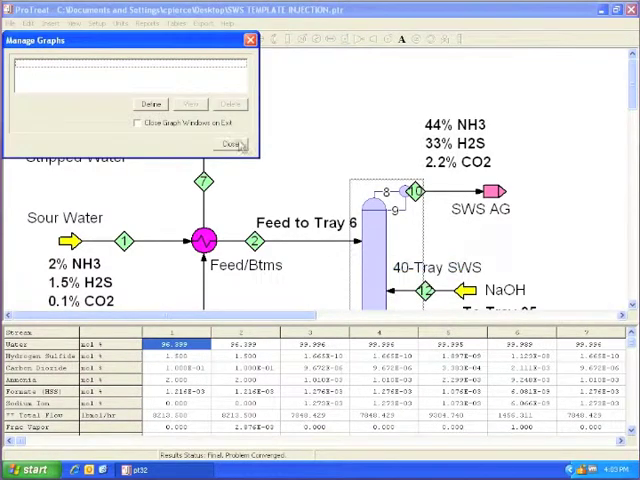
click(160, 104)
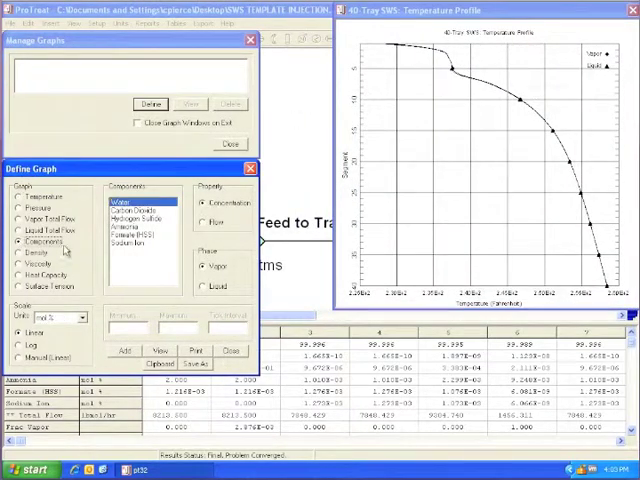
Plot the Ammonia liquid-phase composition profile, then select Hydrogen Sulfide as the next component
click(126, 228)
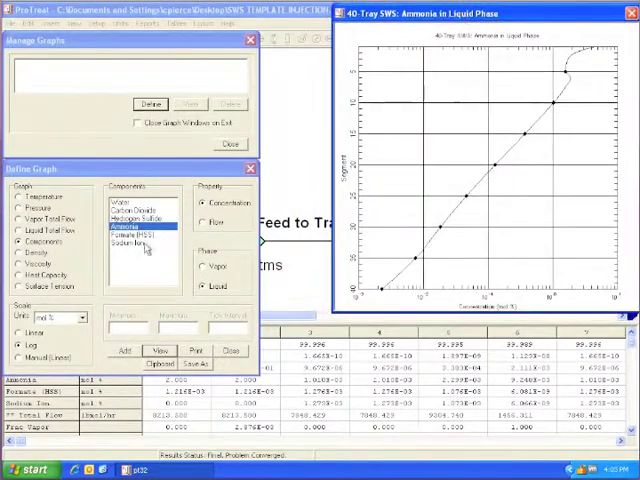
click(136, 216)
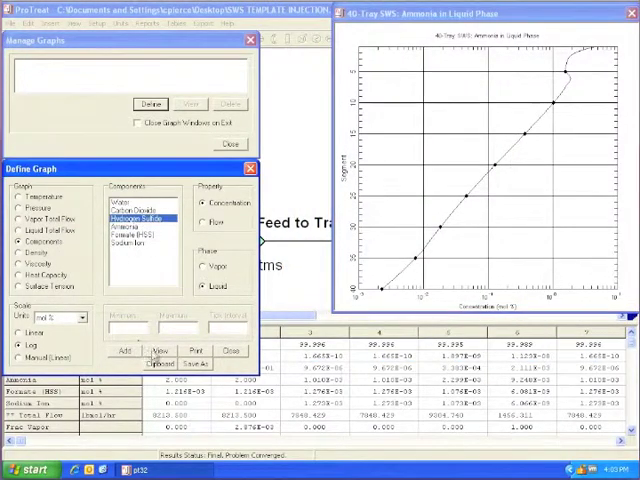
Plot the Hydrogen Sulfide liquid-phase profile and close the graph dialogs
click(164, 350)
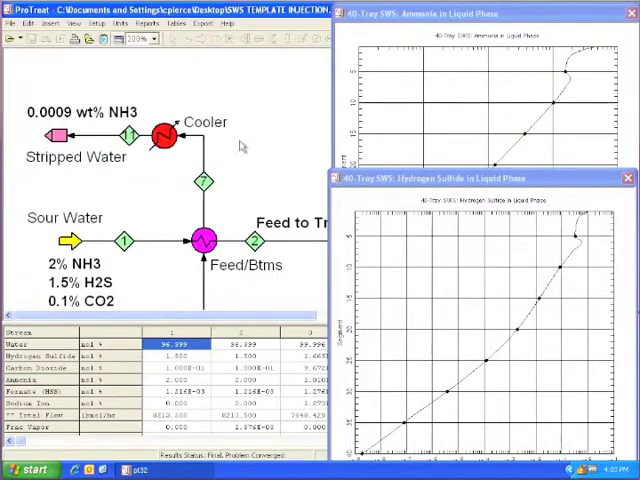
click(62, 136)
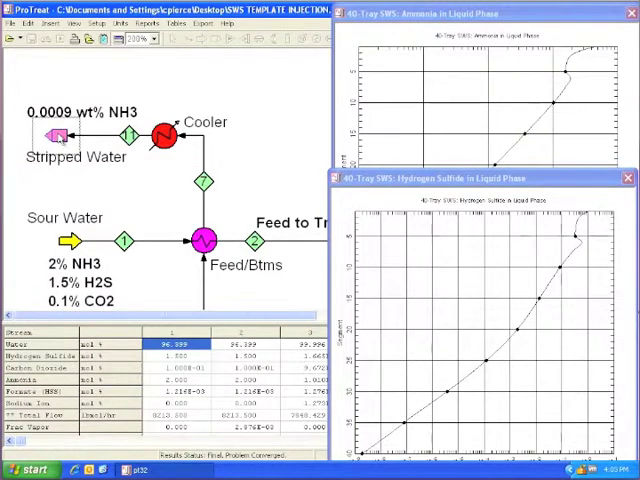